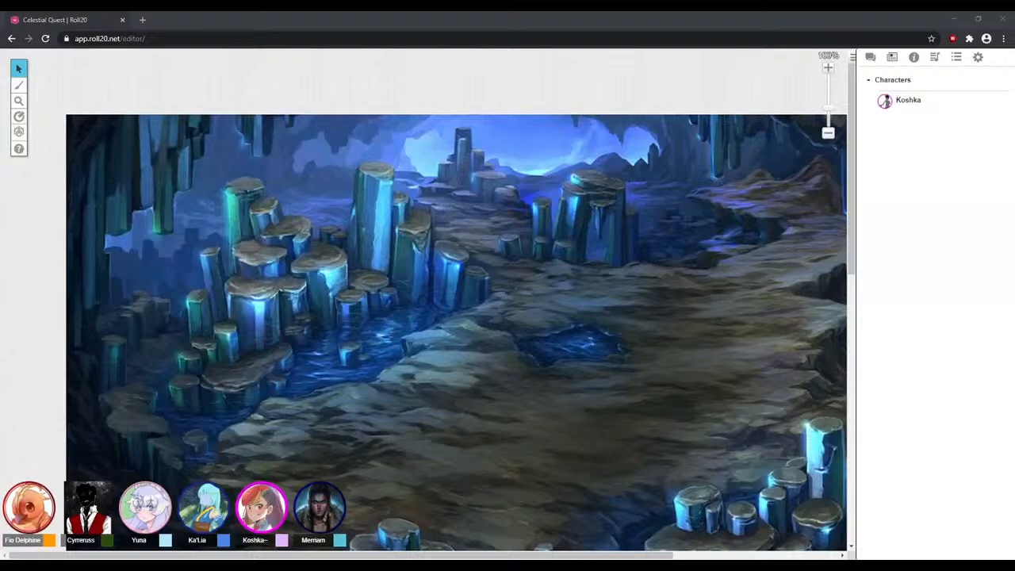
Post a Constitution saving throw of 15 to the chat beneath the Nature roll of 9.
click(869, 57)
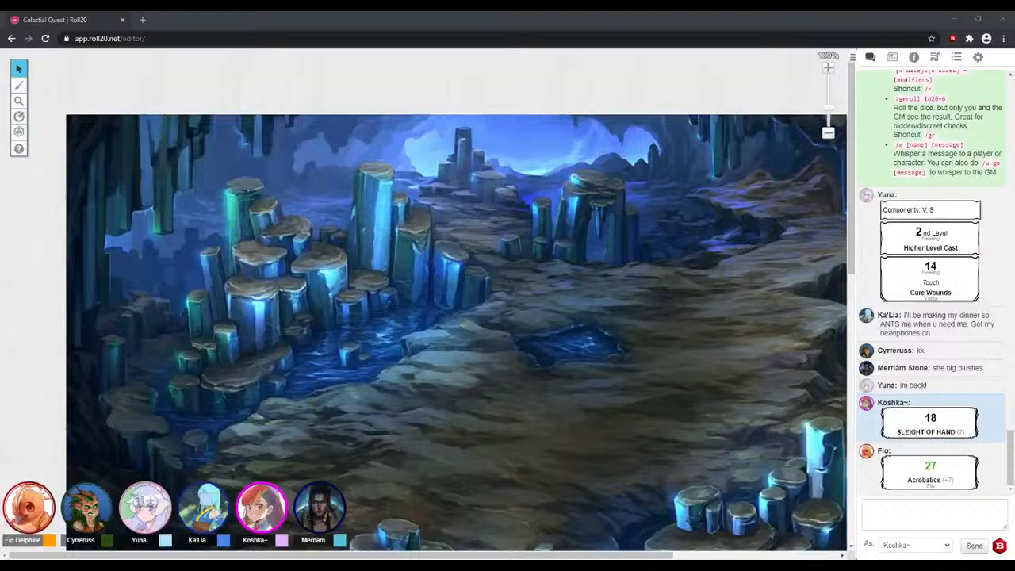
scroll(down, 3)
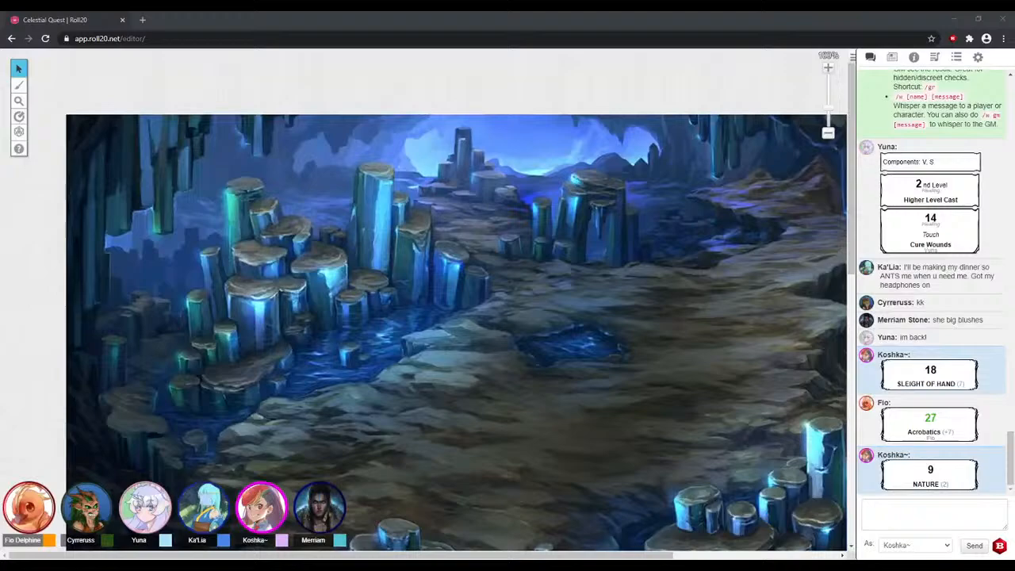
scroll(down, 3)
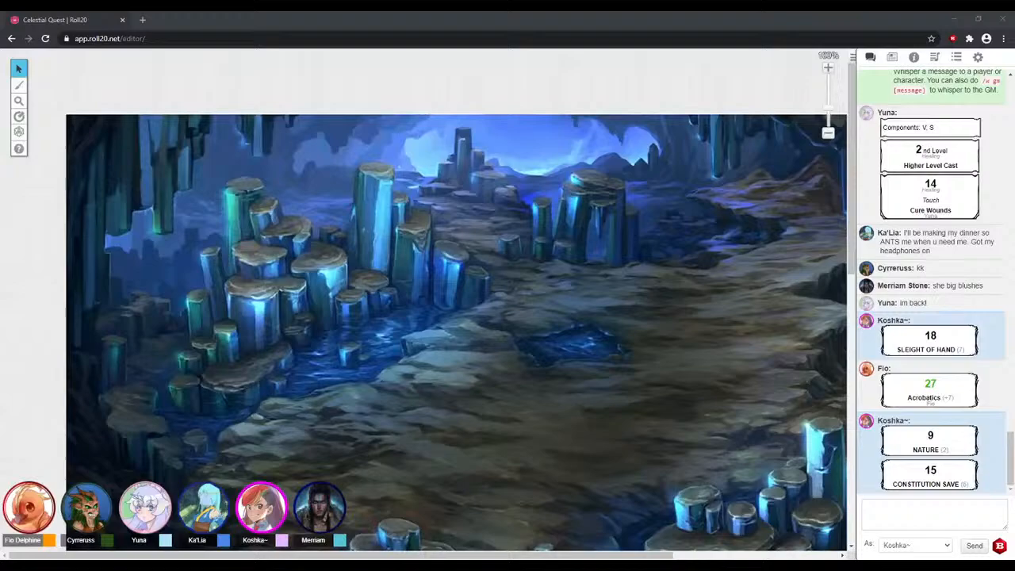